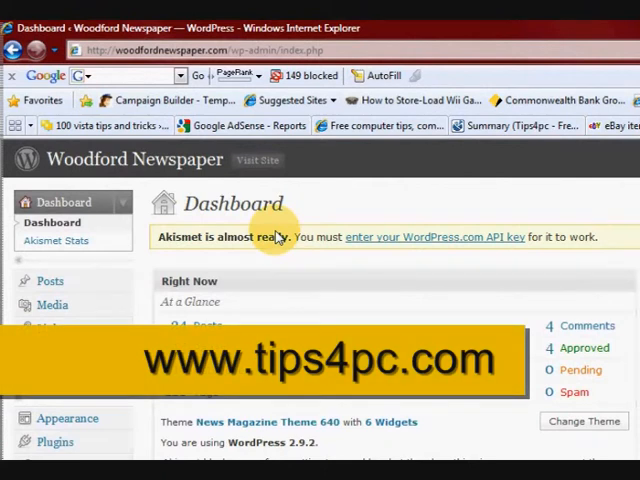
pyautogui.moveTo(332, 274)
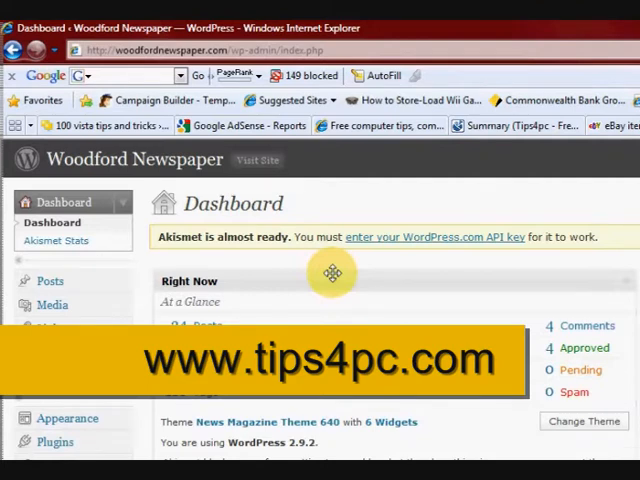
pyautogui.moveTo(332, 320)
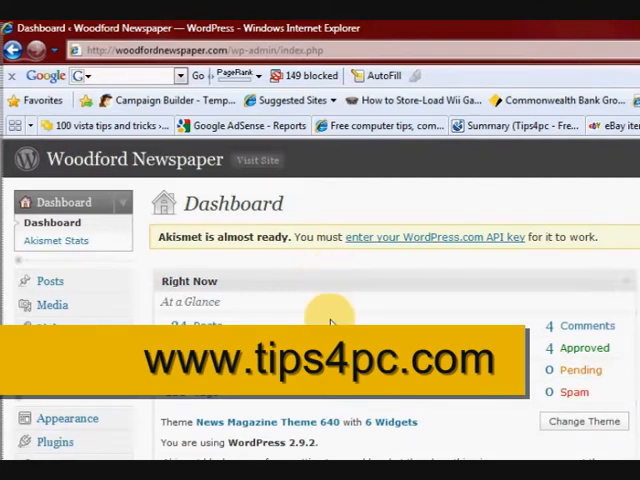
# Step: Show the seven installed plugins, including Akismet, All in One SEO Pack and Business Directory
pyautogui.scroll(-3)
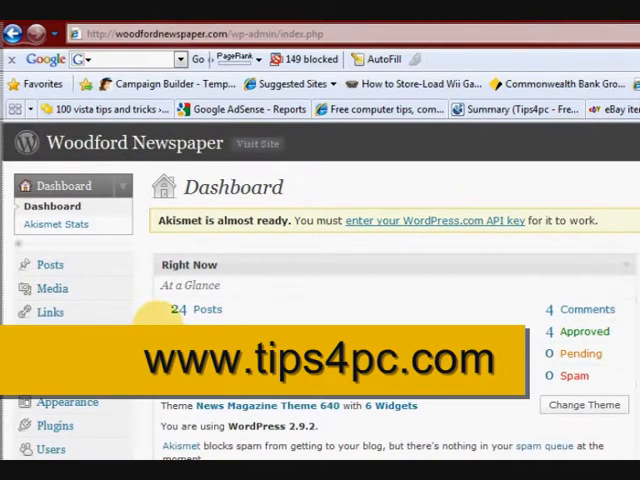
pyautogui.scroll(-3)
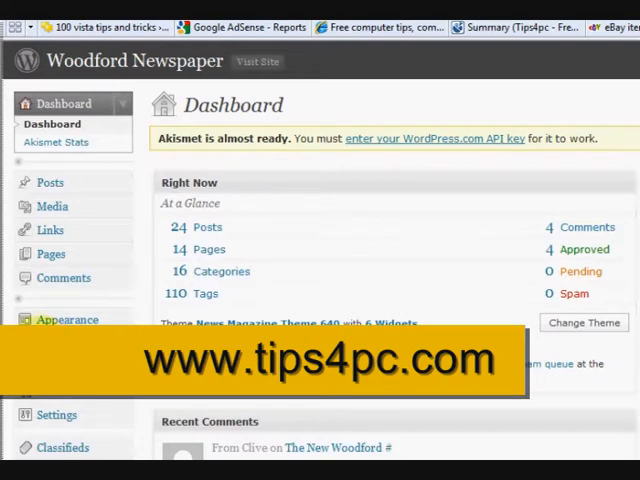
pyautogui.click(55, 306)
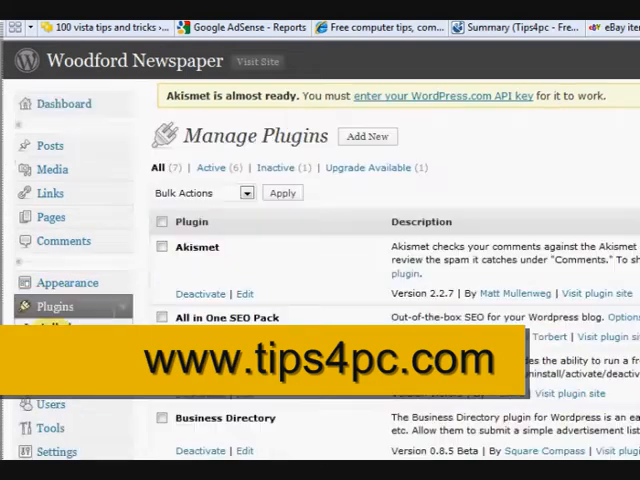
pyautogui.scroll(-3)
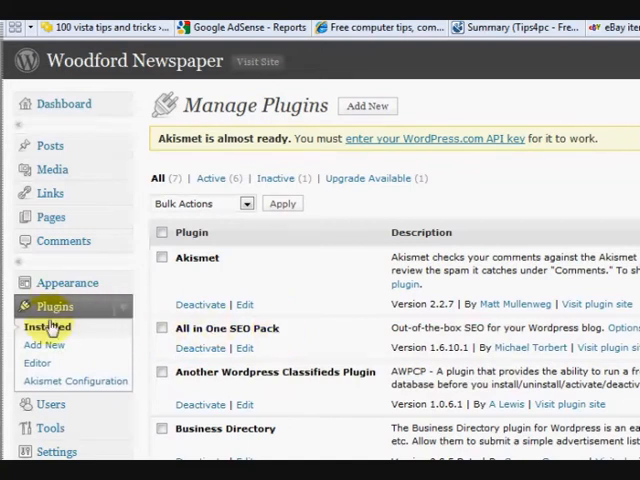
pyautogui.moveTo(45, 344)
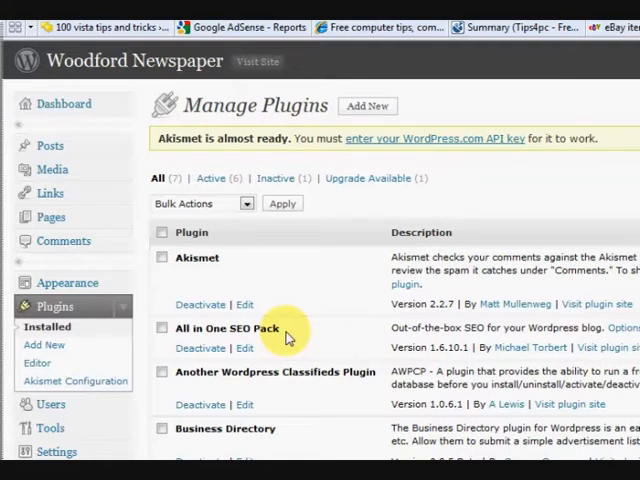
pyautogui.scroll(-3)
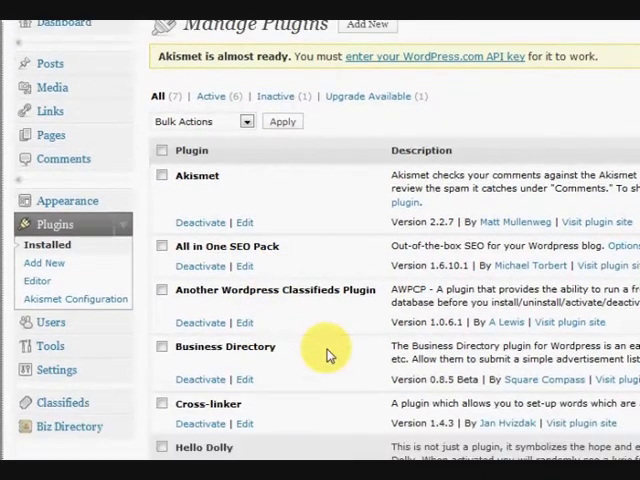
pyautogui.scroll(-3)
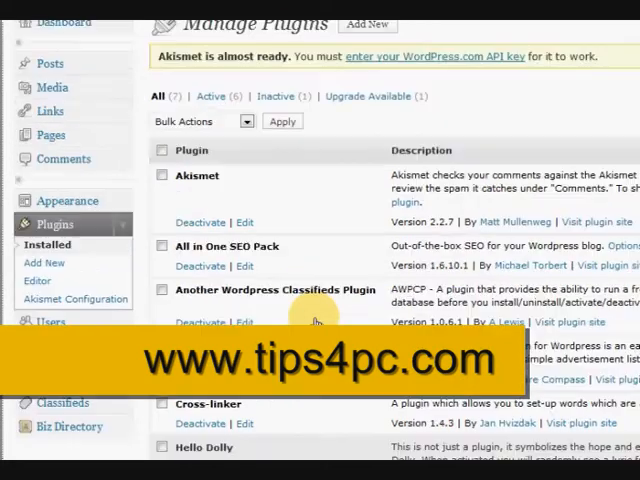
pyautogui.moveTo(315, 269)
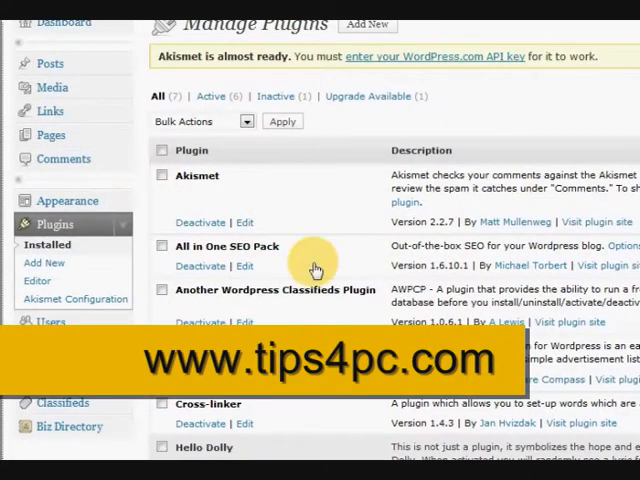
pyautogui.scroll(-3)
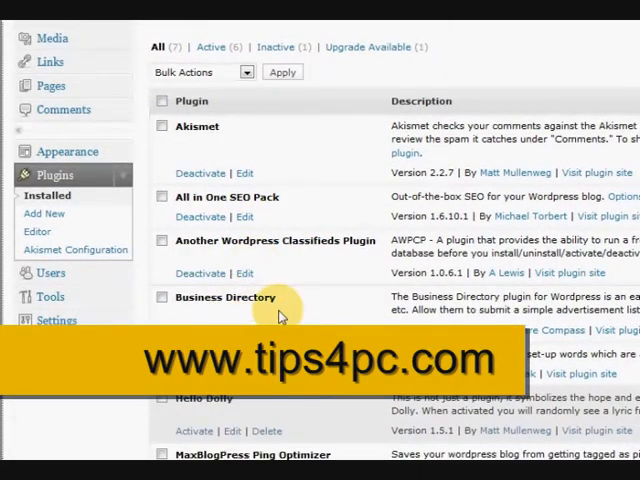
pyautogui.moveTo(290, 203)
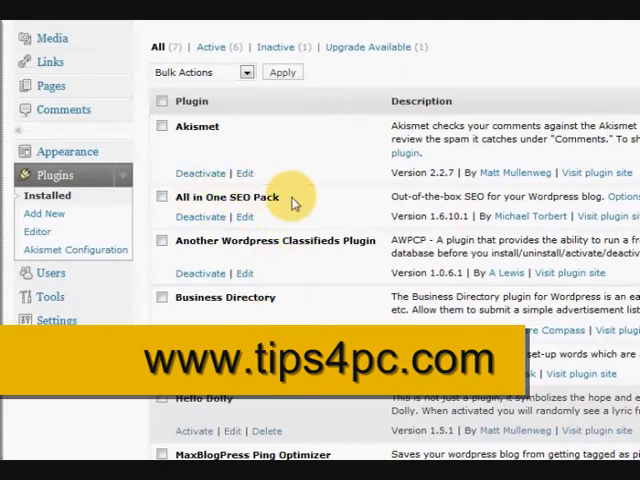
pyautogui.moveTo(285, 200)
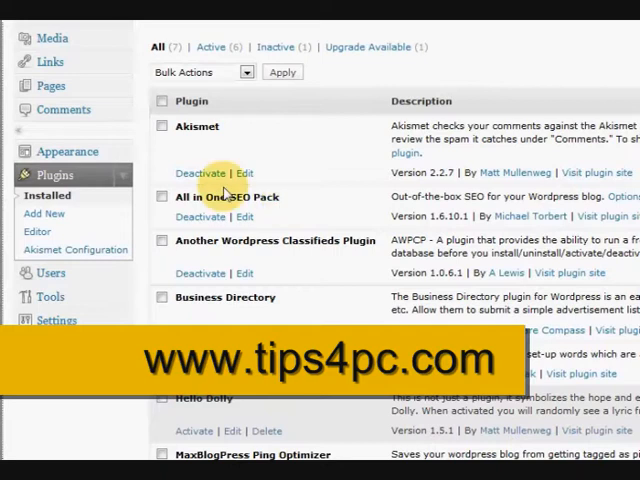
pyautogui.scroll(3)
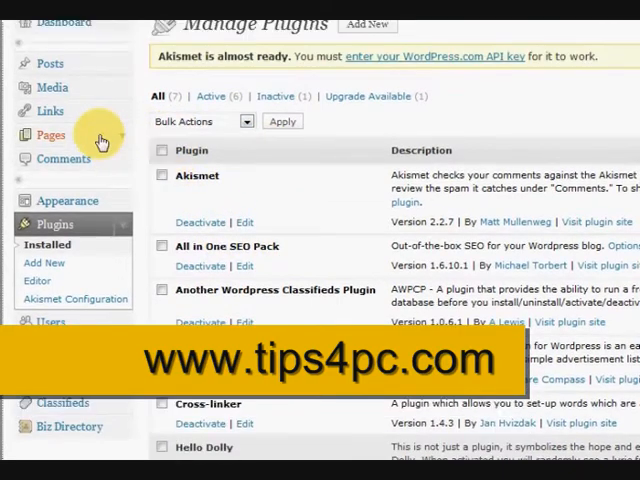
pyautogui.scroll(3)
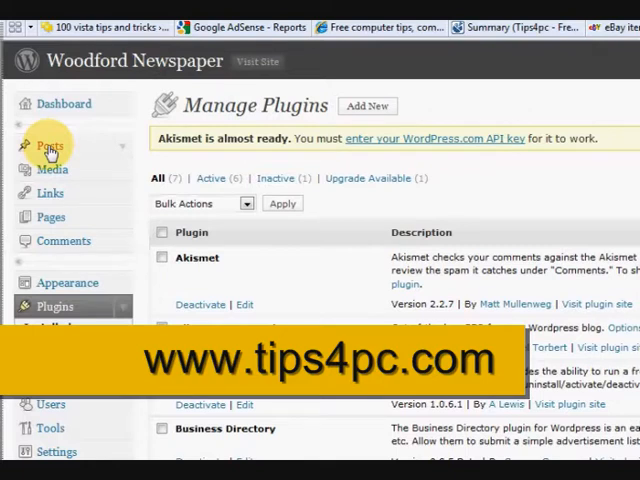
# Step: Bring up the Edit Posts list showing all 37 posts
pyautogui.click(34, 145)
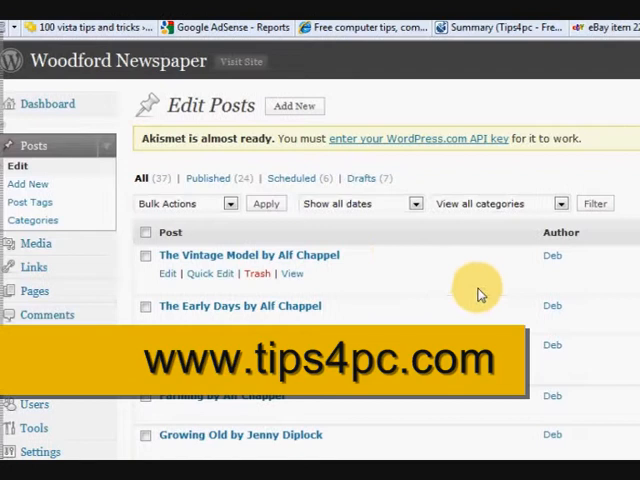
pyautogui.moveTo(249, 254)
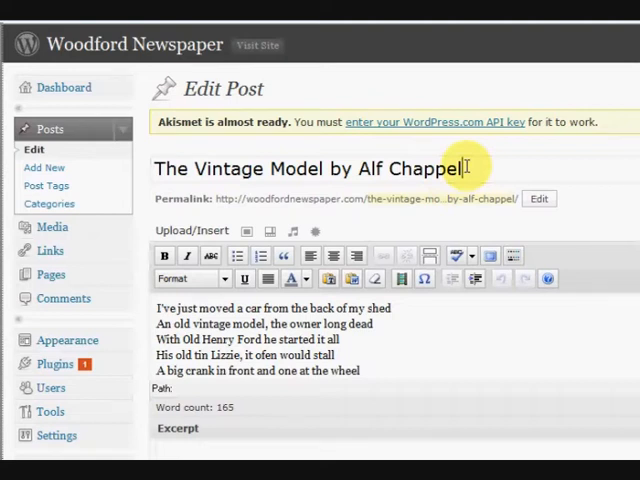
pyautogui.moveTo(268, 168)
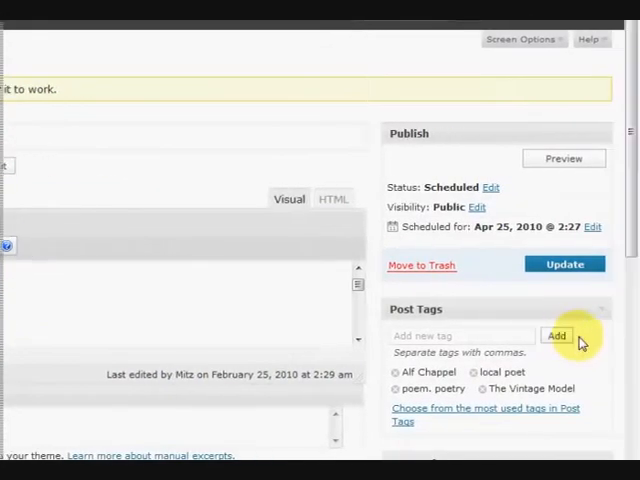
pyautogui.scroll(-3)
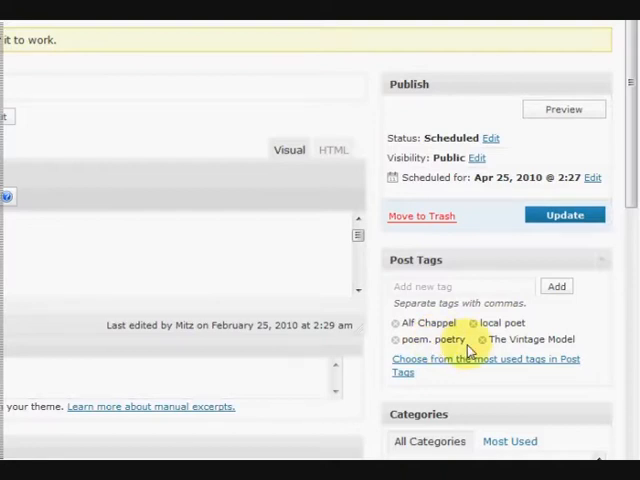
pyautogui.moveTo(600, 325)
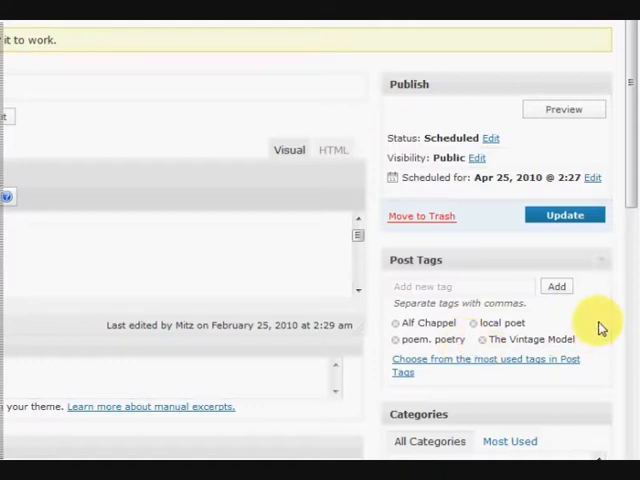
pyautogui.scroll(-3)
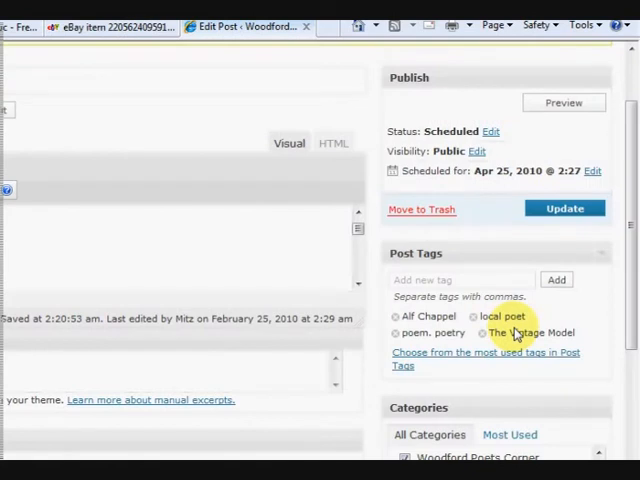
pyautogui.moveTo(620, 315)
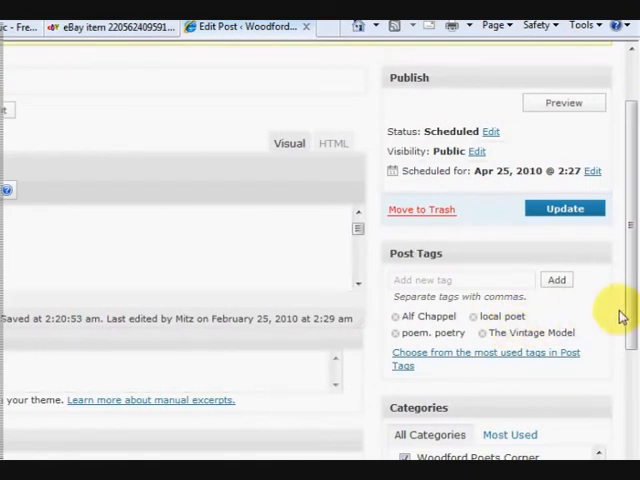
# Step: Tick Woodford Poets Corner as the post's only category
pyautogui.scroll(-3)
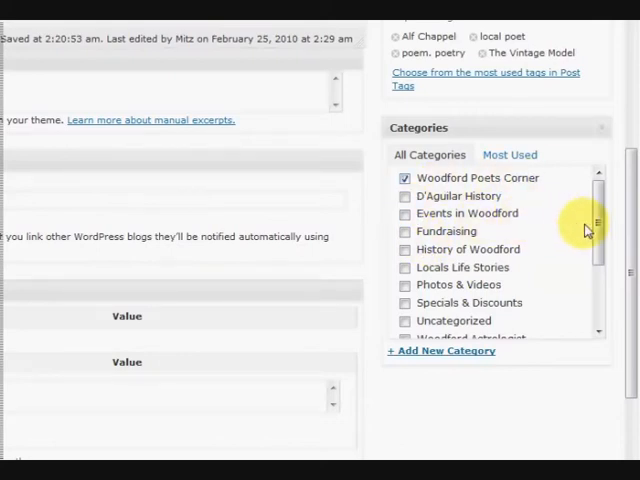
pyautogui.scroll(-3)
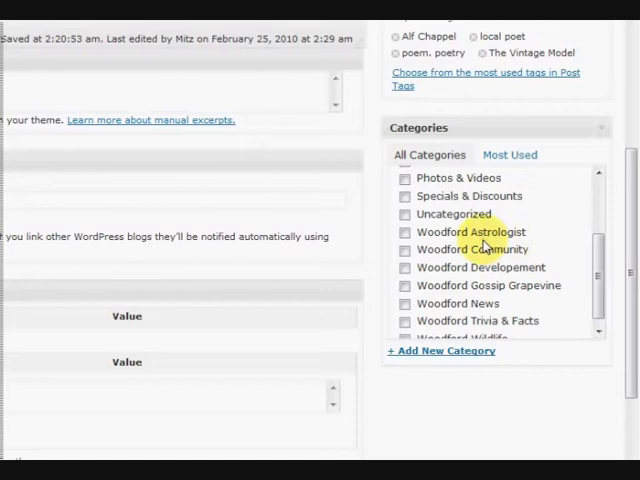
pyautogui.moveTo(462, 218)
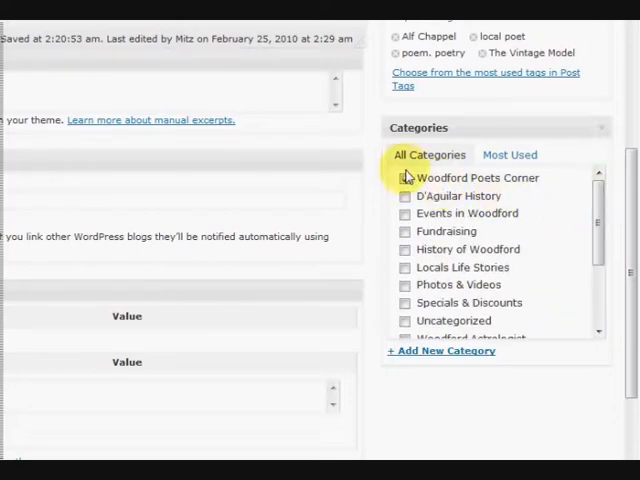
pyautogui.click(405, 178)
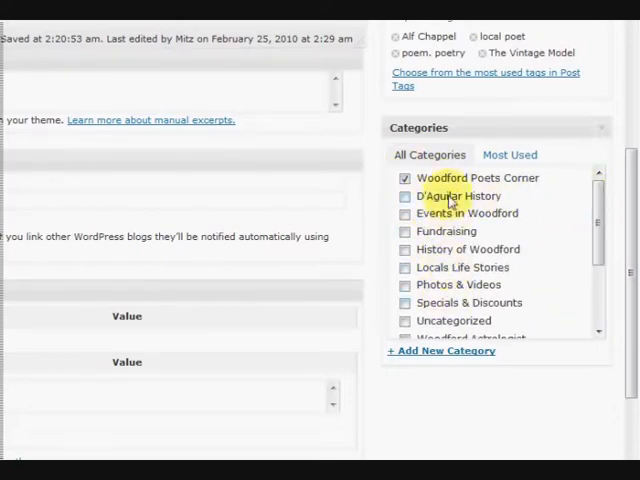
pyautogui.moveTo(510, 182)
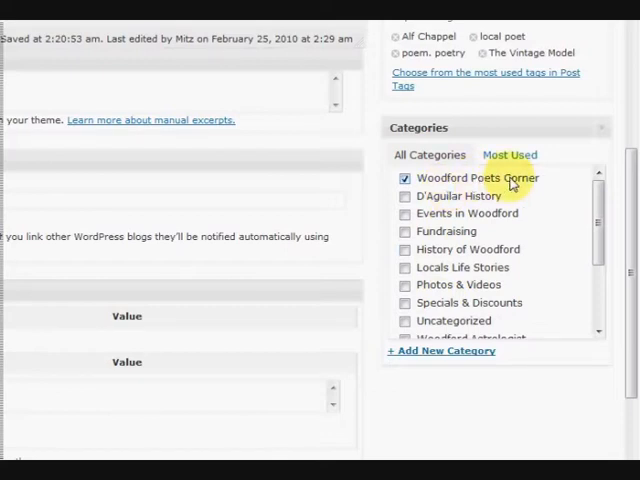
pyautogui.moveTo(515, 195)
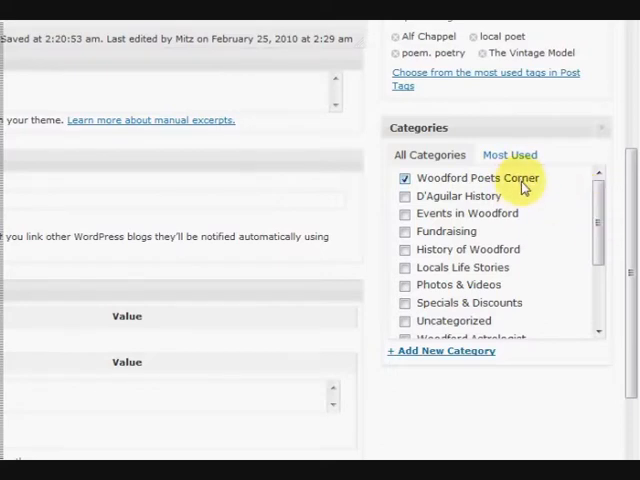
pyautogui.moveTo(545, 207)
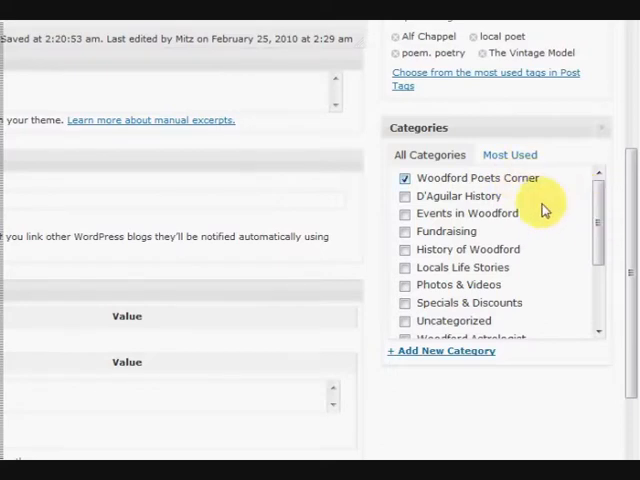
# Step: Scroll to the All in One SEO Pack box to review its title, description and keywords
pyautogui.scroll(-3)
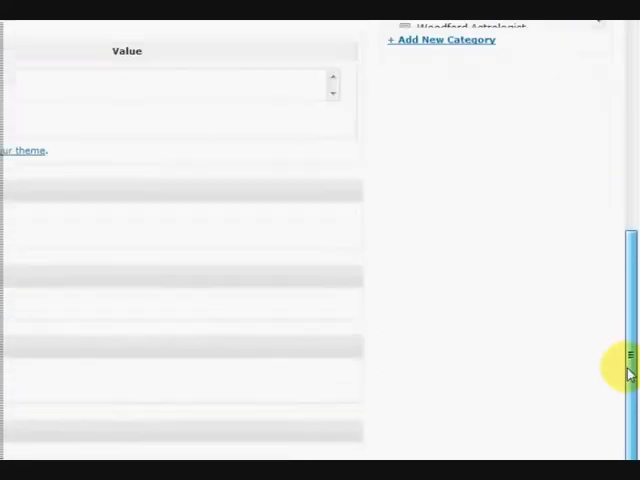
pyautogui.scroll(-3)
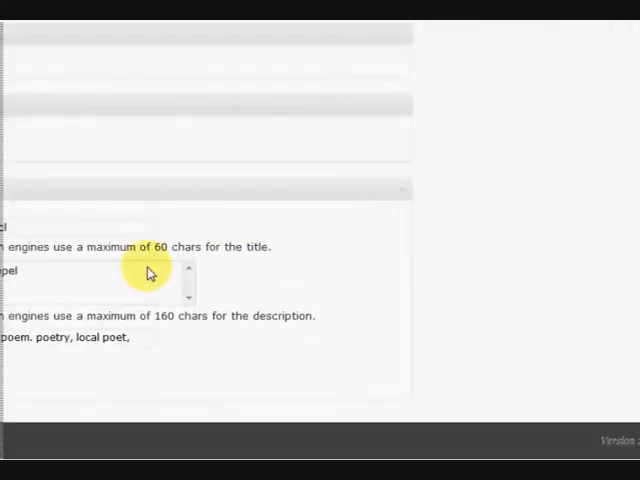
pyautogui.scroll(3)
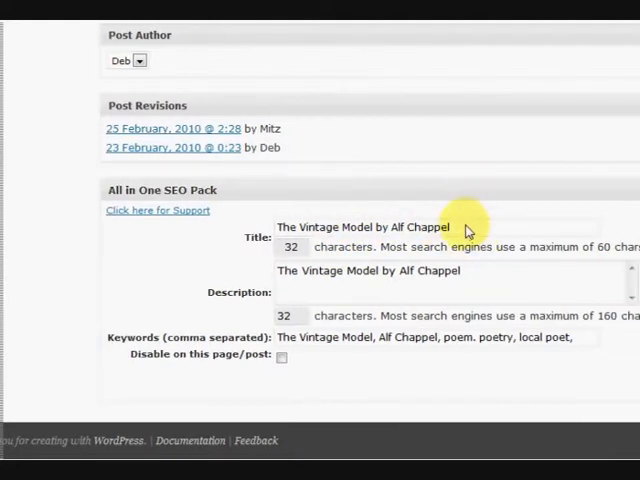
pyautogui.moveTo(458, 215)
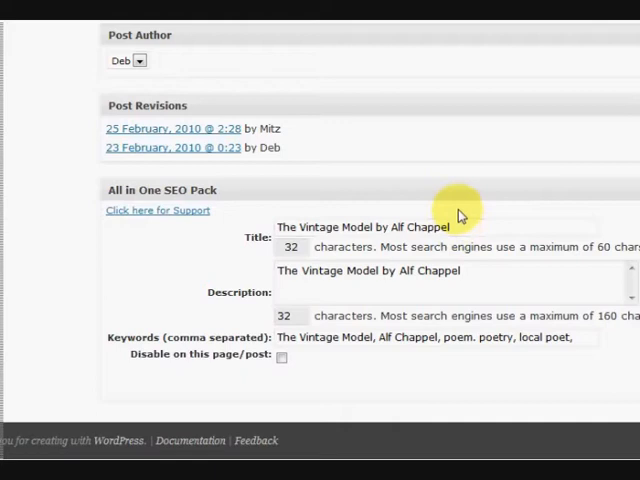
pyautogui.moveTo(279, 285)
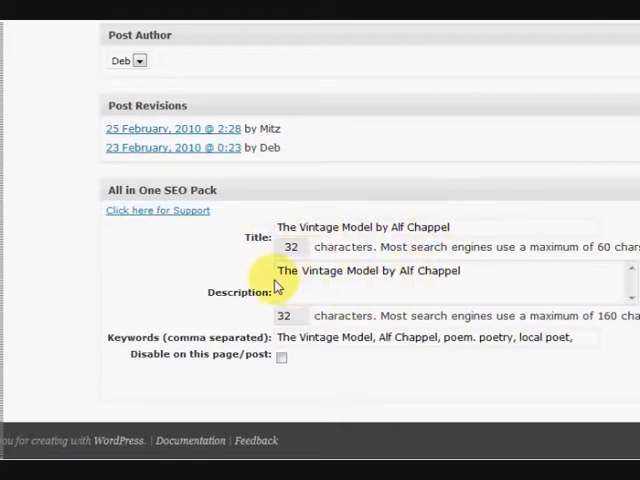
pyautogui.moveTo(460, 276)
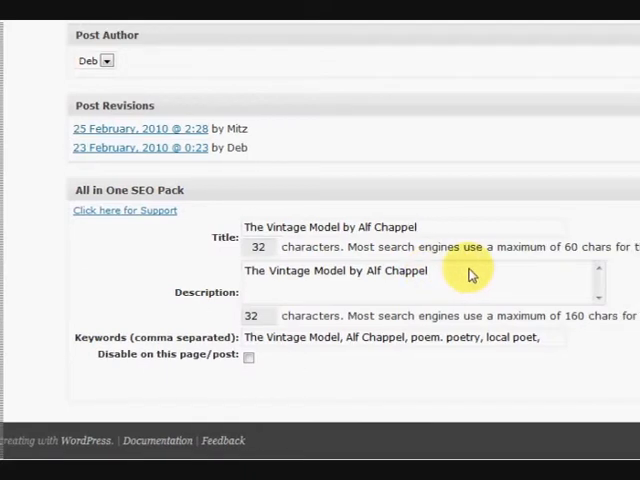
pyautogui.moveTo(438, 276)
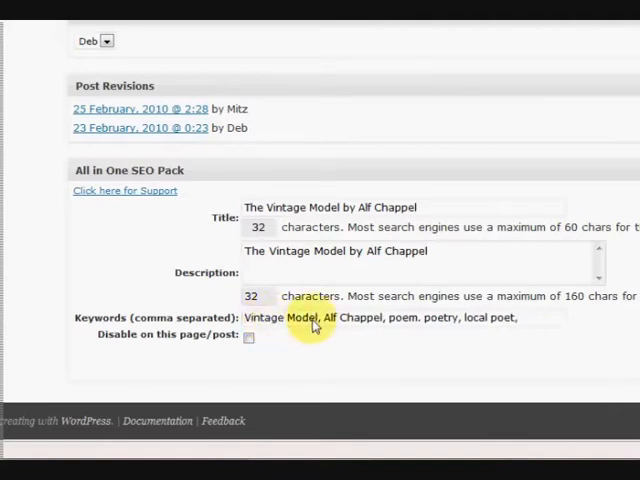
pyautogui.moveTo(448, 327)
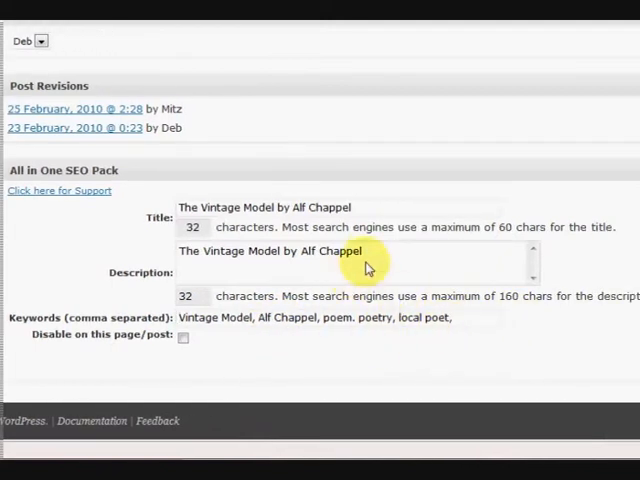
pyautogui.moveTo(402, 263)
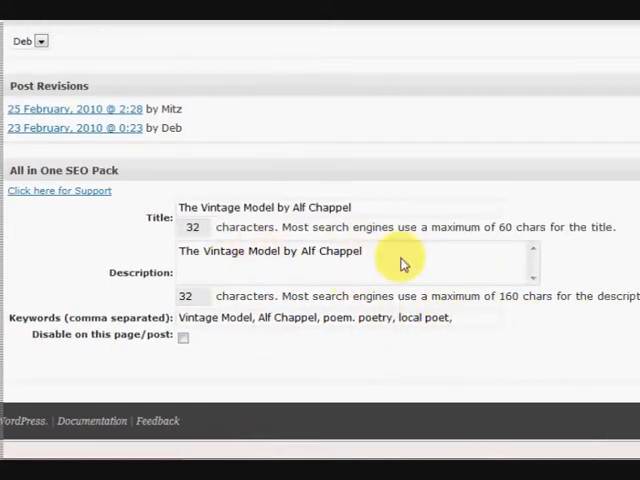
# Step: Append '. Woodford local poet, Alf Chappel.' to the SEO description
pyautogui.write('.')
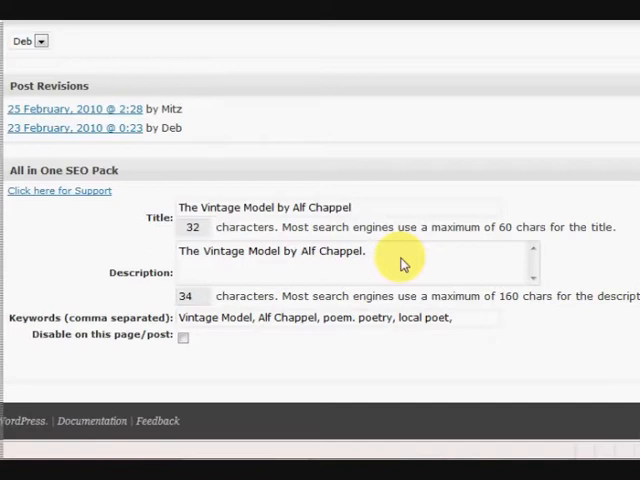
pyautogui.write('Lo')
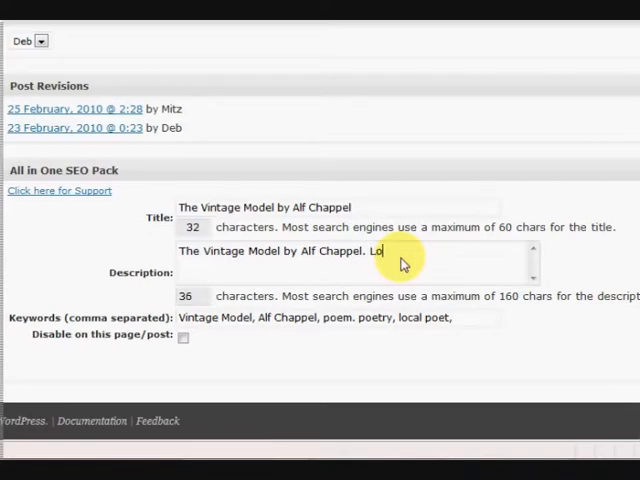
pyautogui.press('BackSpace')
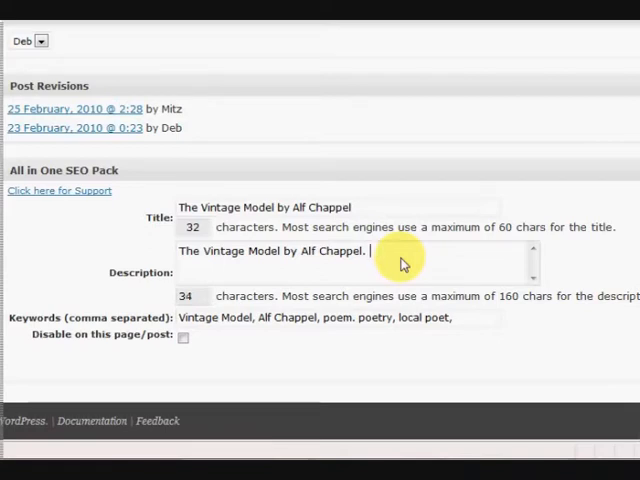
pyautogui.write('Woodford local peo')
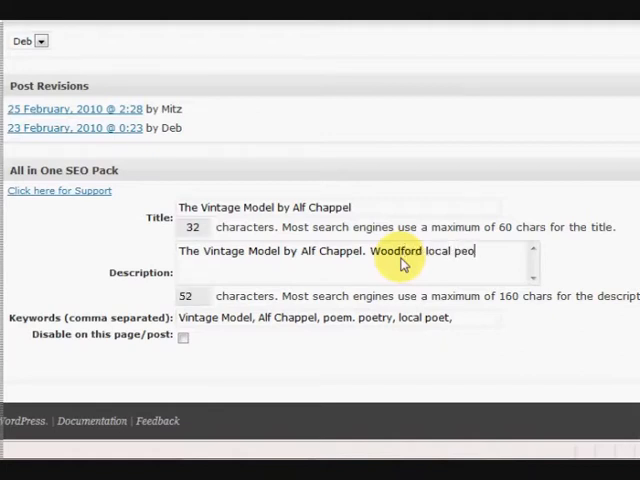
pyautogui.write('t')
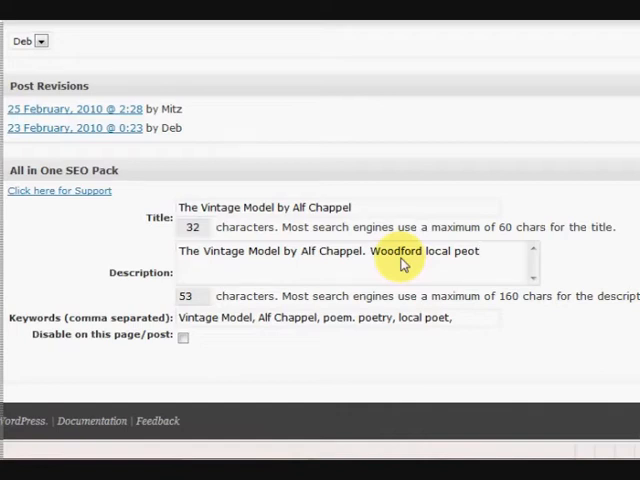
pyautogui.write(', Alf Chappel.')
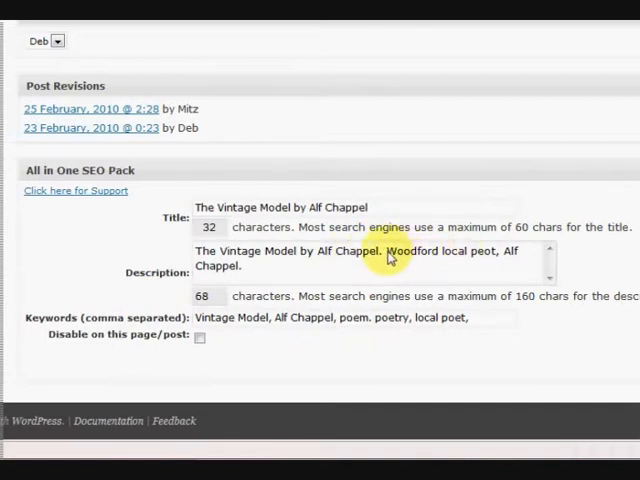
pyautogui.moveTo(452, 258)
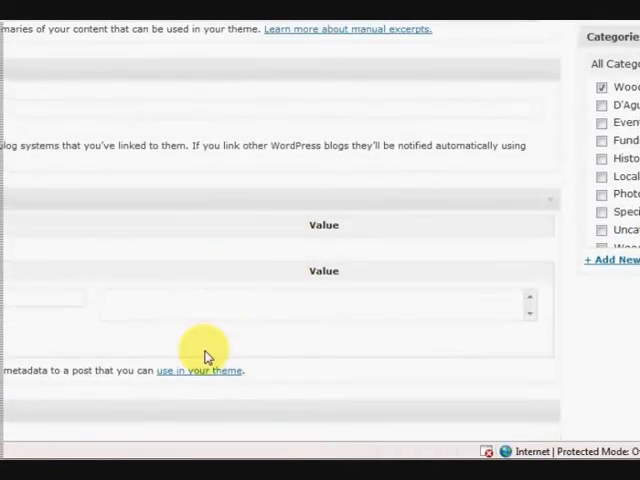
# Step: Update the post so its tags are saved; it stays scheduled for April 25, 2010
pyautogui.scroll(3)
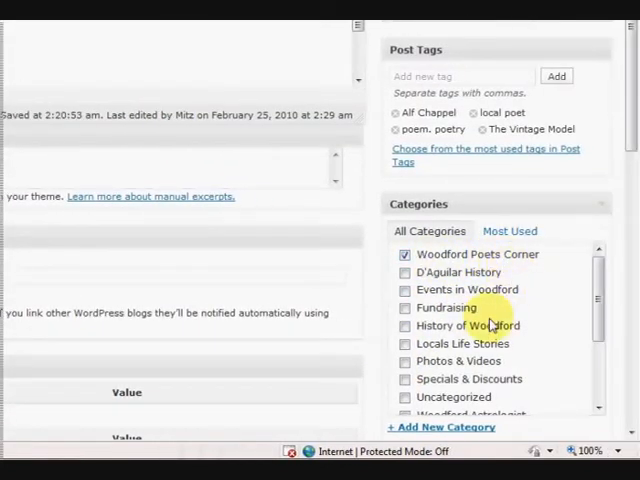
pyautogui.scroll(3)
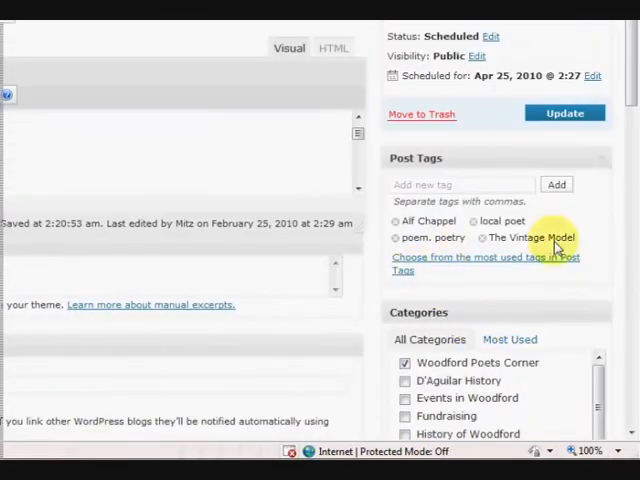
pyautogui.scroll(3)
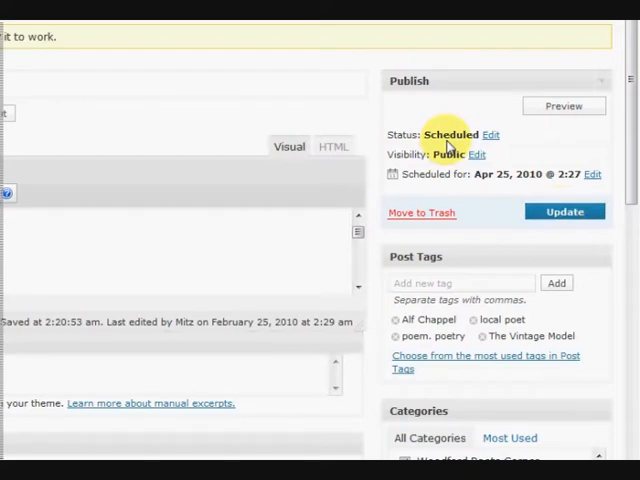
pyautogui.moveTo(460, 184)
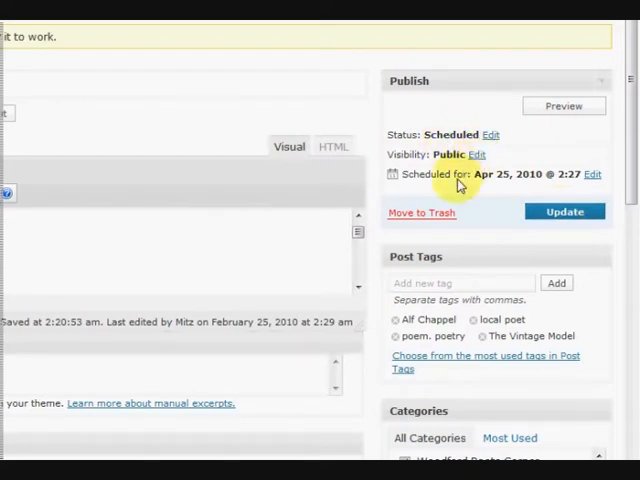
pyautogui.moveTo(564, 211)
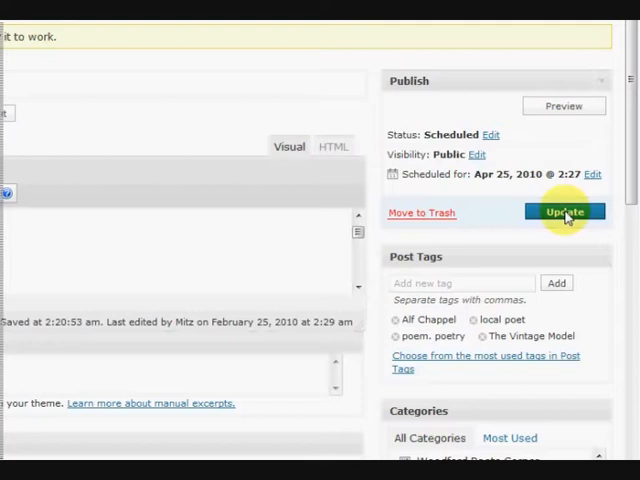
pyautogui.click(564, 211)
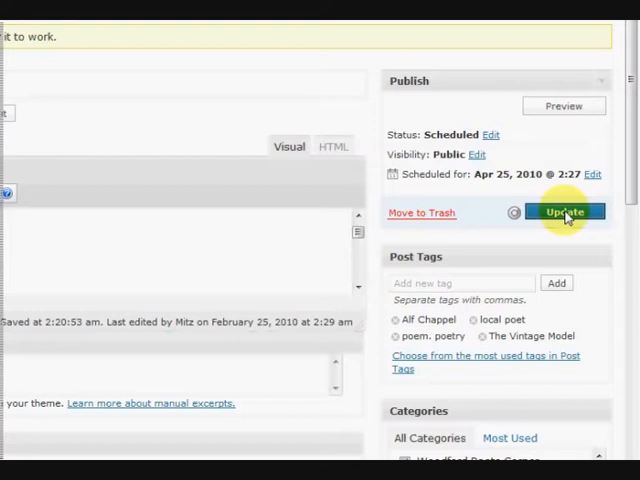
pyautogui.click(564, 211)
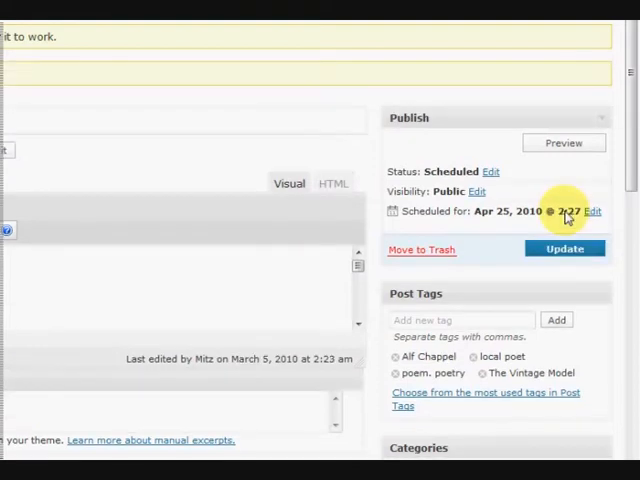
pyautogui.moveTo(485, 251)
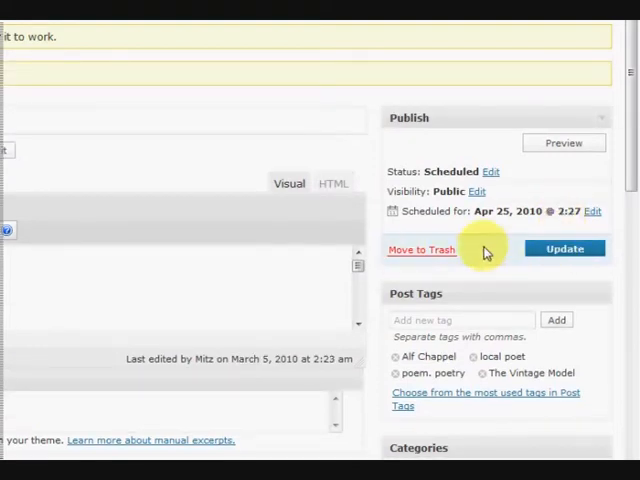
pyautogui.moveTo(450, 140)
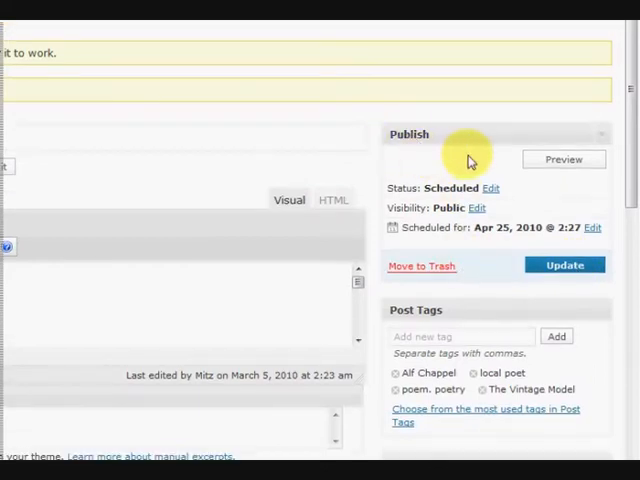
pyautogui.moveTo(223, 323)
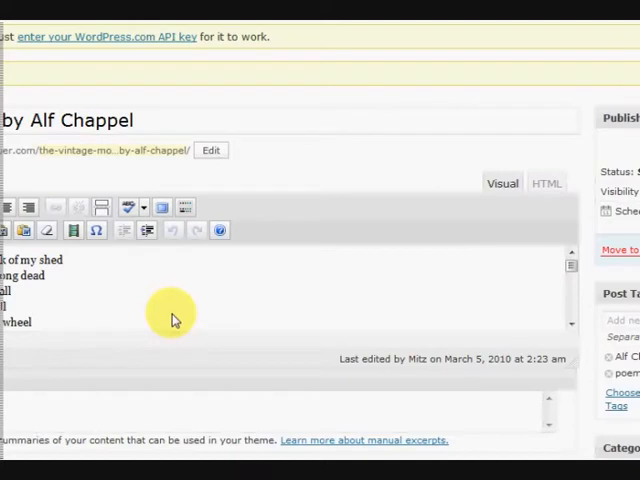
# Step: Run spellcheck and correct the fourth line to read 'it often would stall'
pyautogui.click(210, 207)
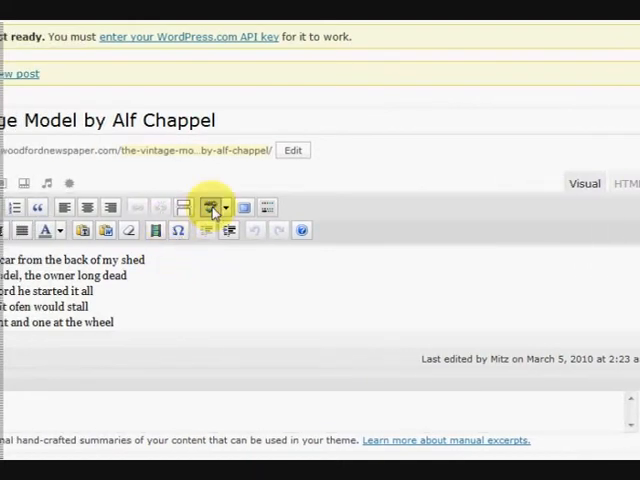
pyautogui.moveTo(211, 208)
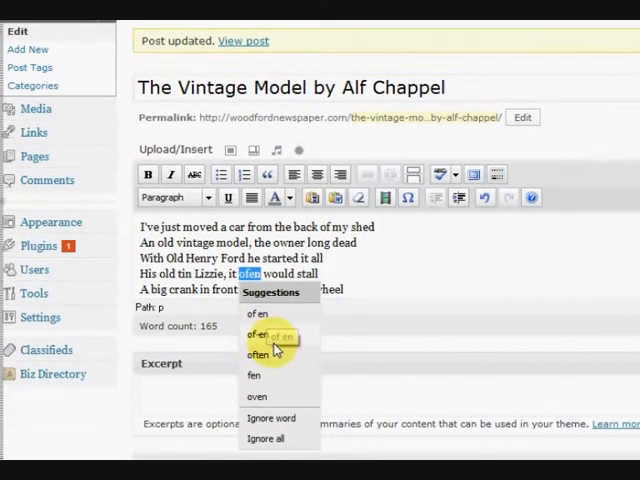
pyautogui.click(259, 354)
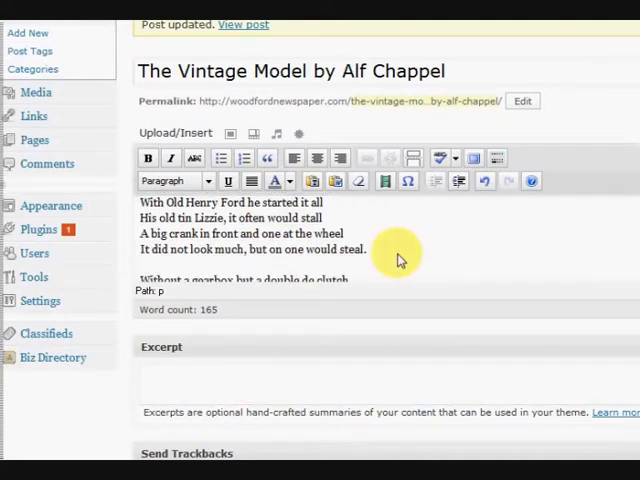
pyautogui.scroll(-3)
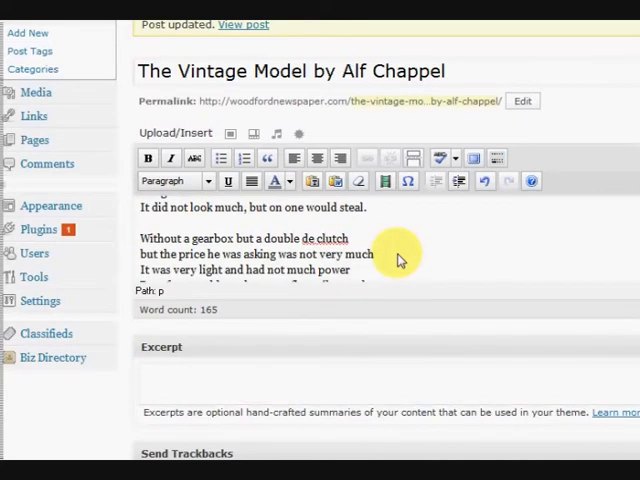
pyautogui.scroll(-3)
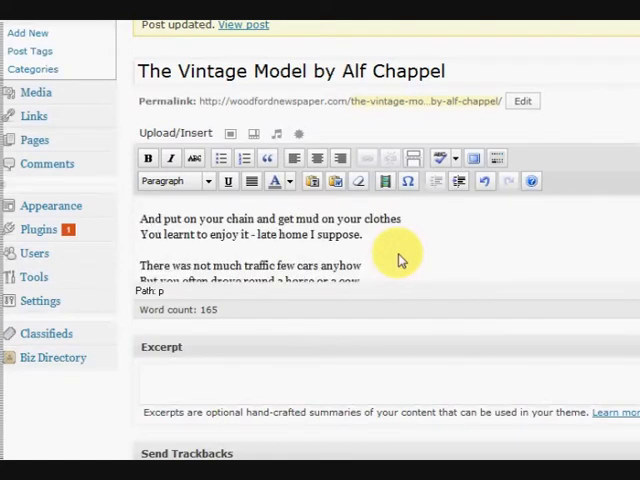
pyautogui.scroll(-3)
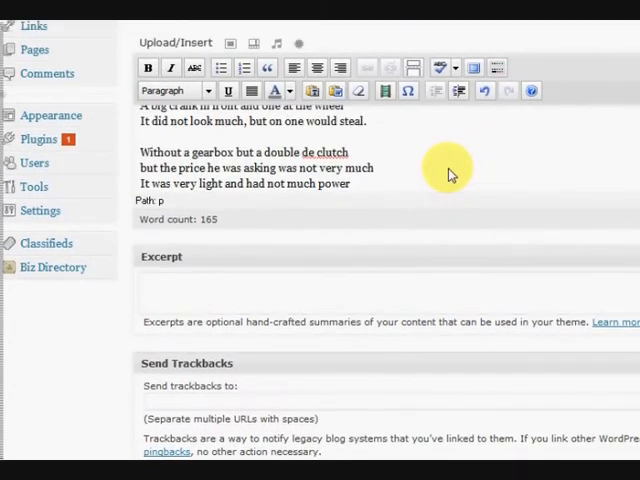
pyautogui.scroll(3)
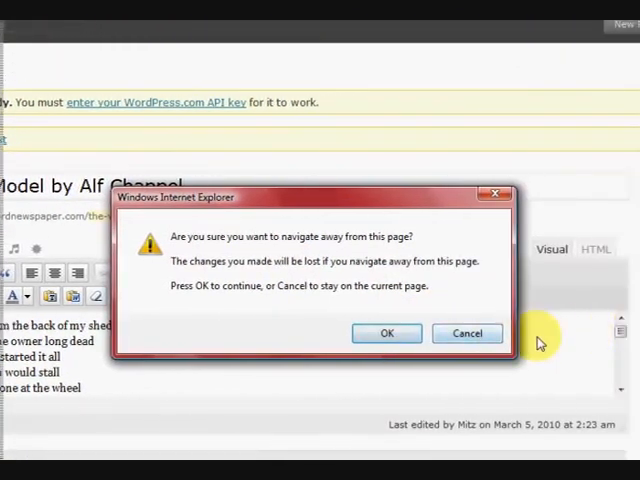
# Step: Confirm leaving the editor without saving, returning to the Edit Posts list
pyautogui.click(387, 333)
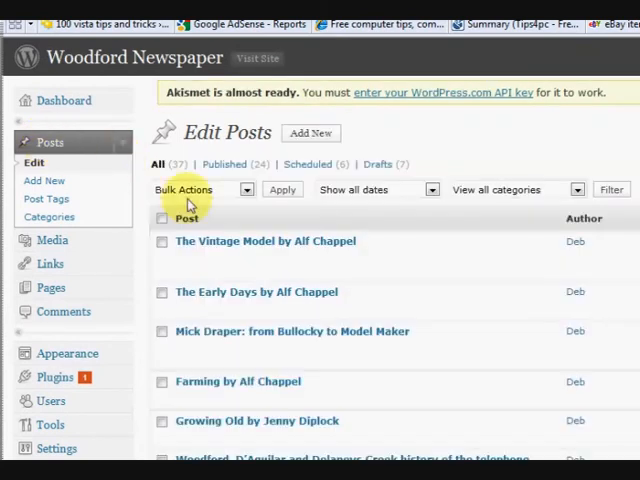
pyautogui.moveTo(485, 290)
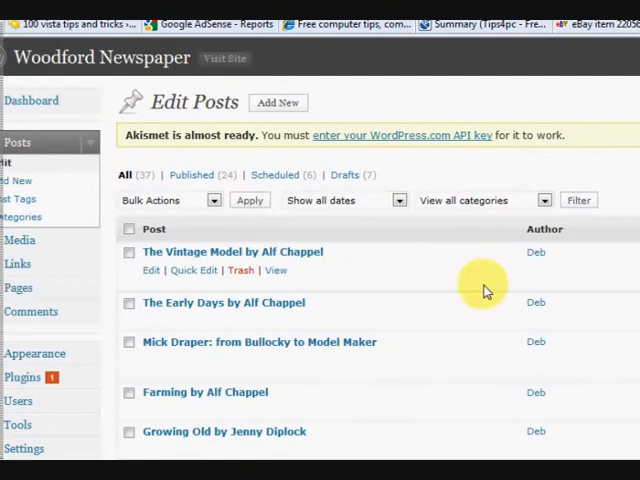
pyautogui.scroll(-3)
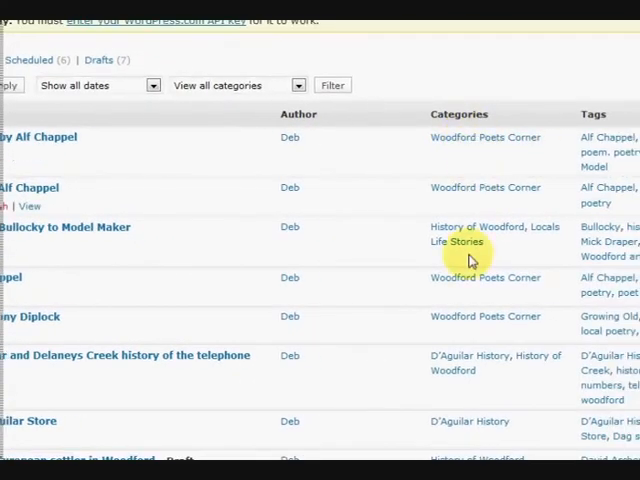
pyautogui.scroll(-3)
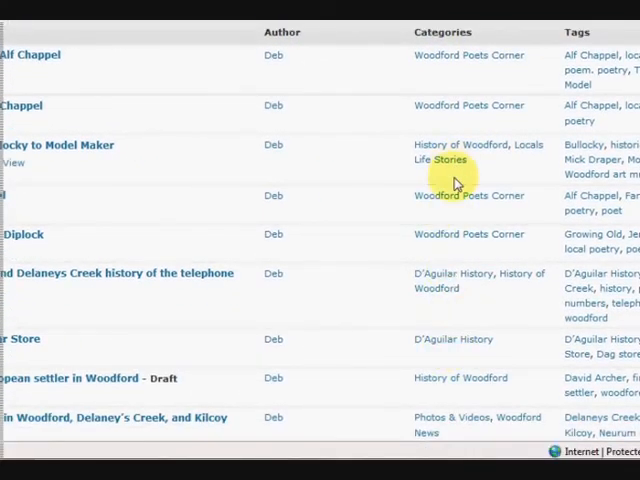
pyautogui.scroll(-3)
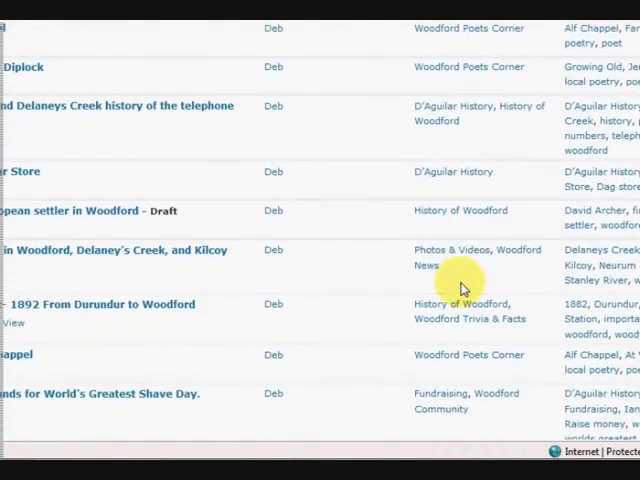
pyautogui.scroll(3)
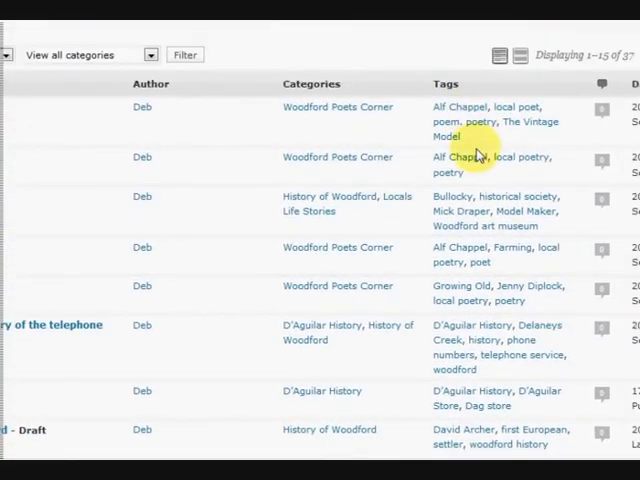
pyautogui.scroll(-3)
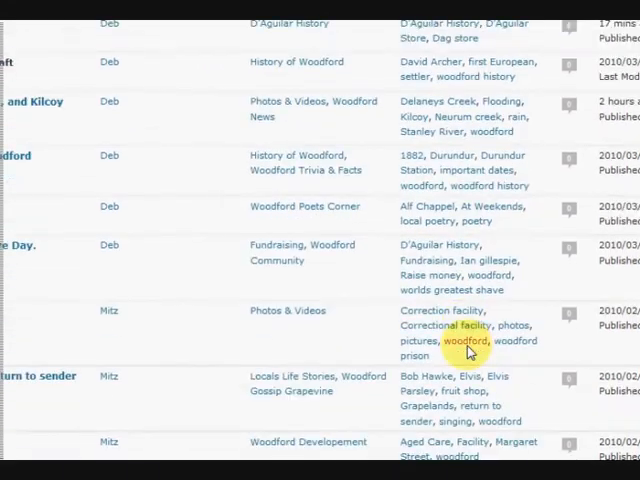
pyautogui.scroll(3)
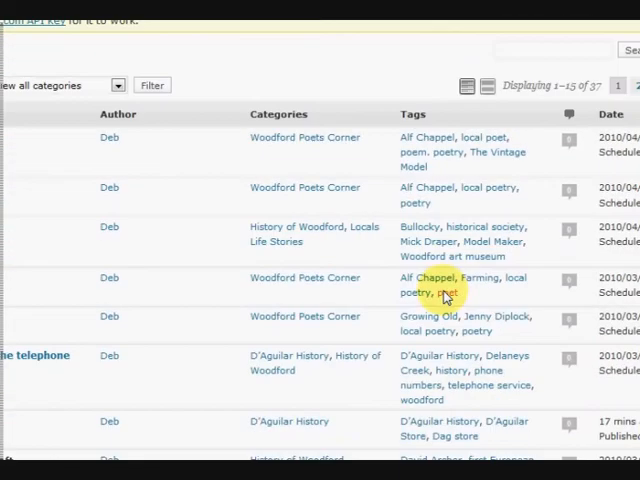
pyautogui.click(179, 142)
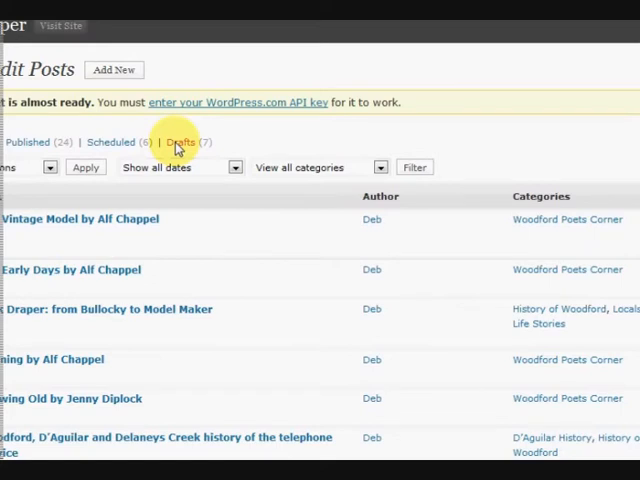
# Step: Filter the Posts list to the seven drafts and review their categories, tags and dates
pyautogui.click(180, 142)
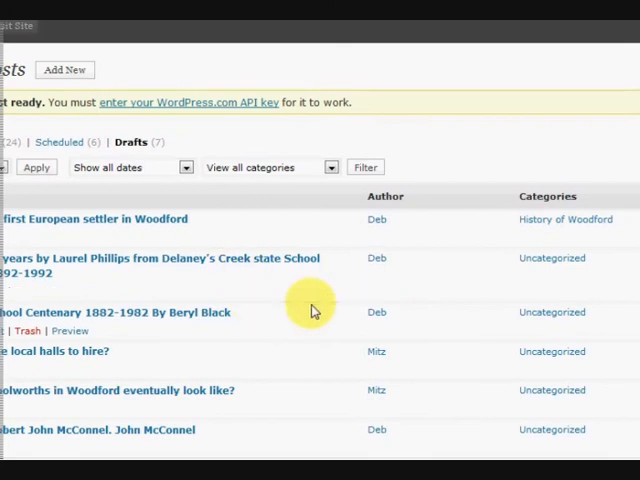
pyautogui.hscroll(3)
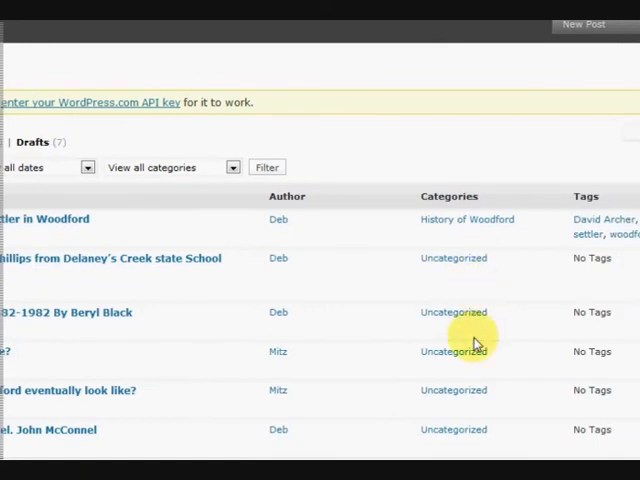
pyautogui.scroll(-3)
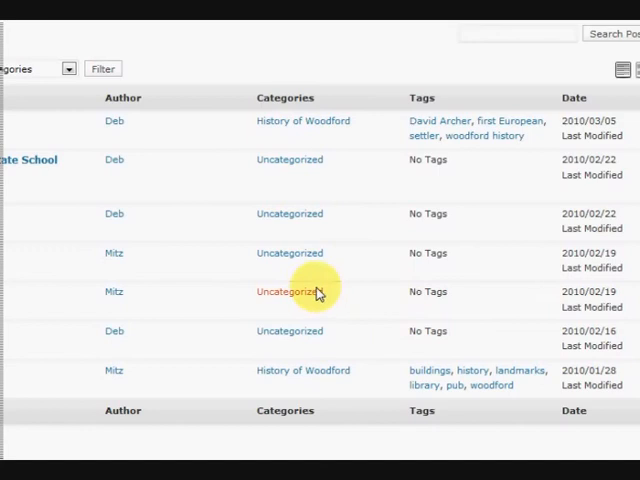
pyautogui.moveTo(380, 183)
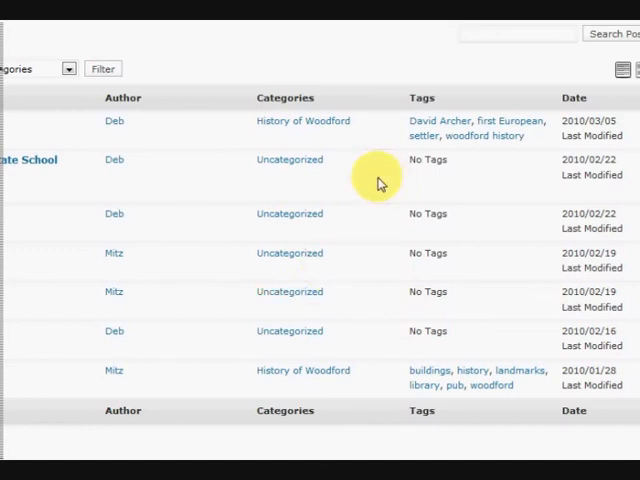
pyautogui.scroll(3)
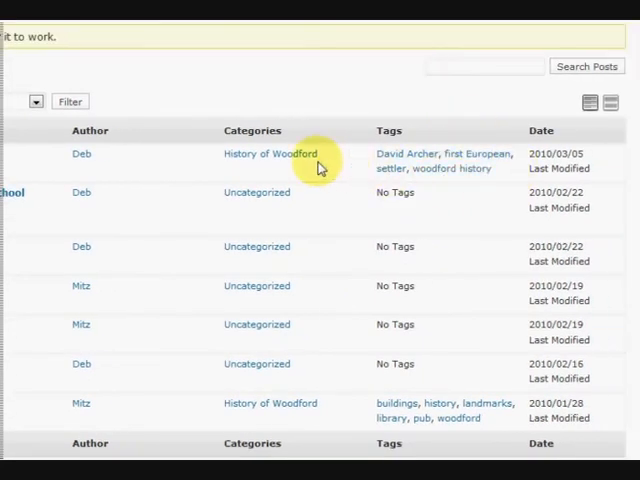
pyautogui.moveTo(408, 175)
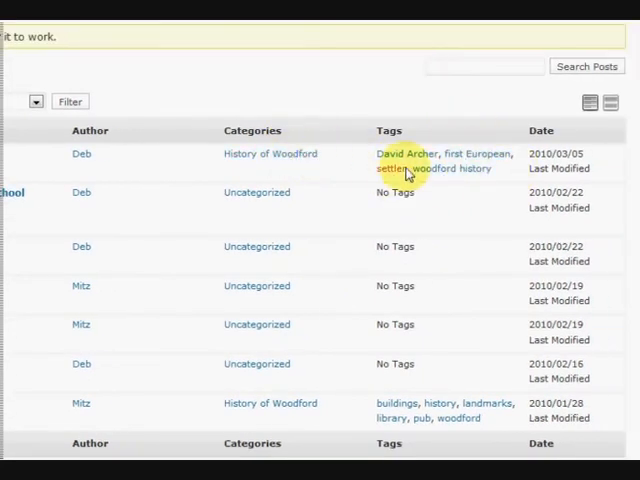
pyautogui.moveTo(350, 247)
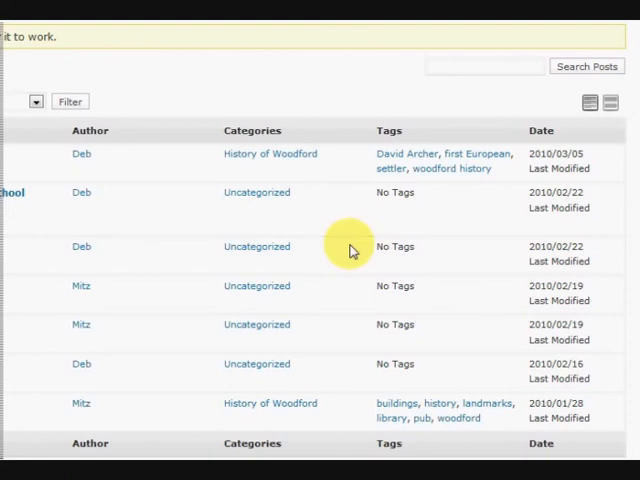
pyautogui.scroll(-3)
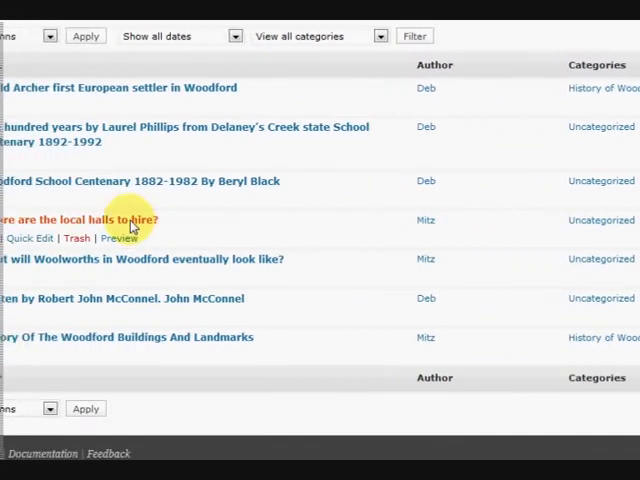
pyautogui.moveTo(168, 200)
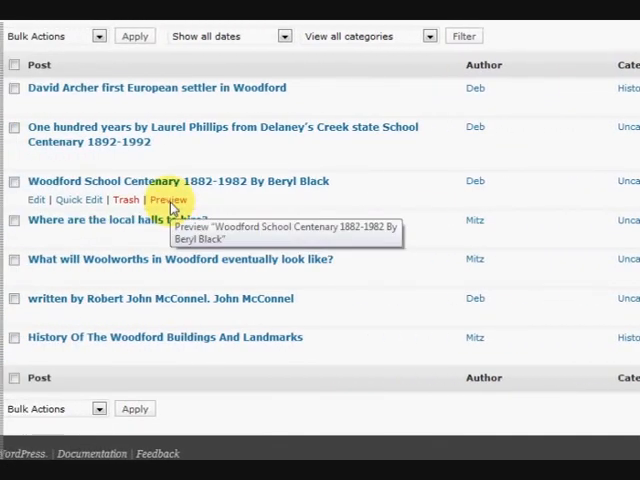